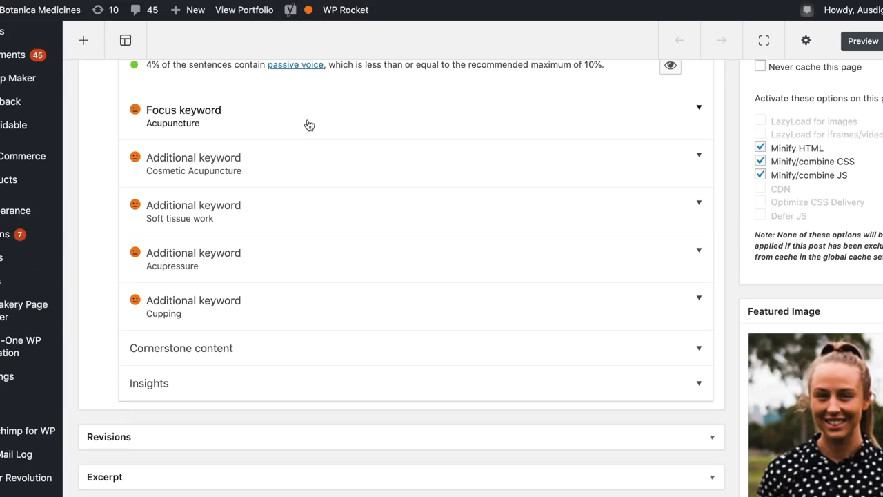
scroll(down, 3)
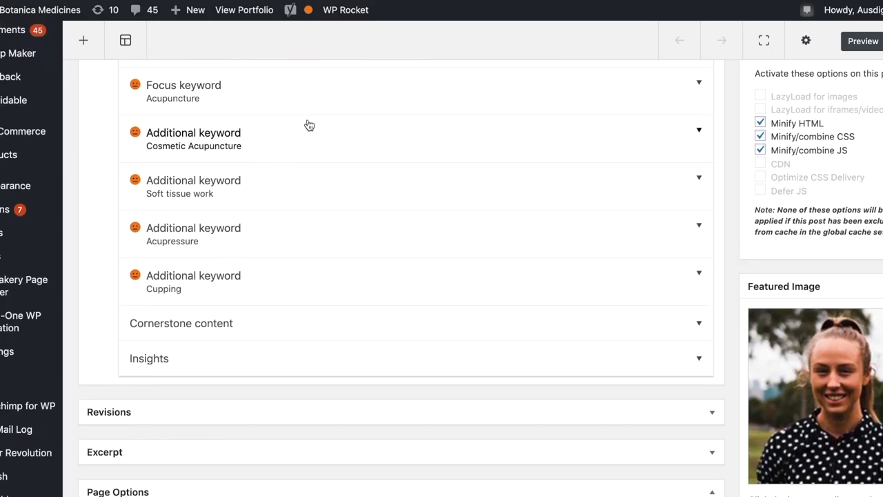
mouse_move(241, 266)
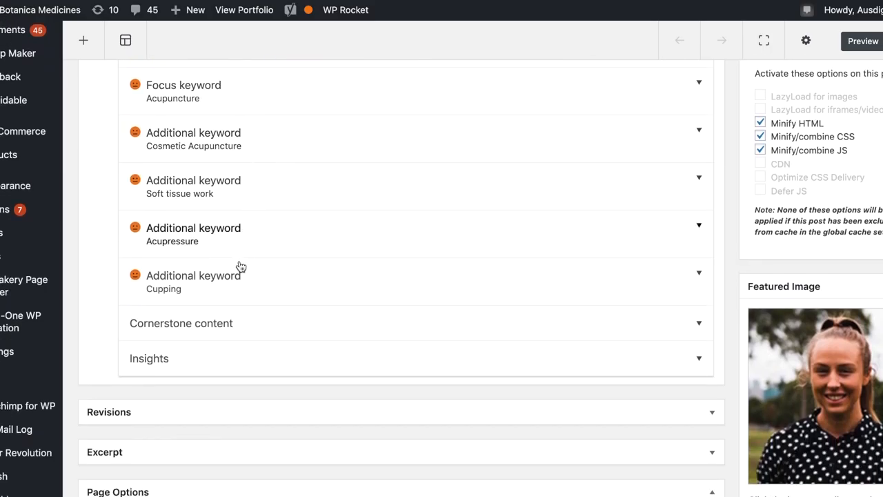
mouse_move(310, 291)
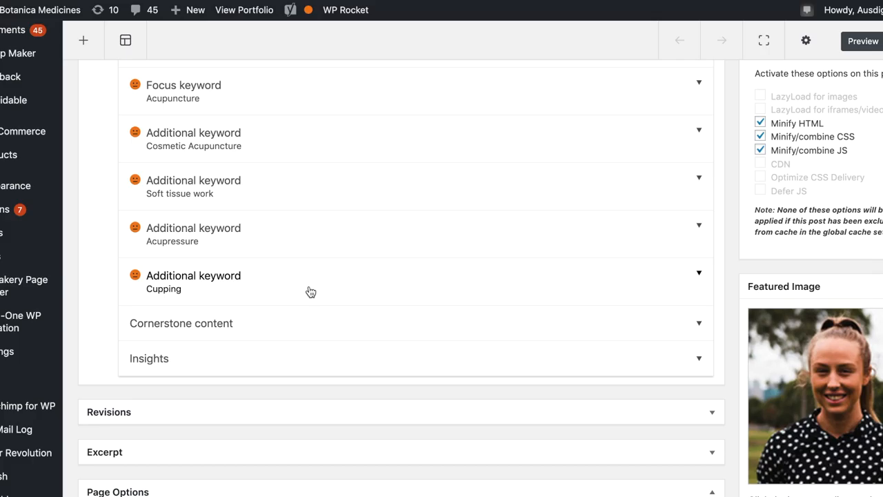
mouse_move(303, 293)
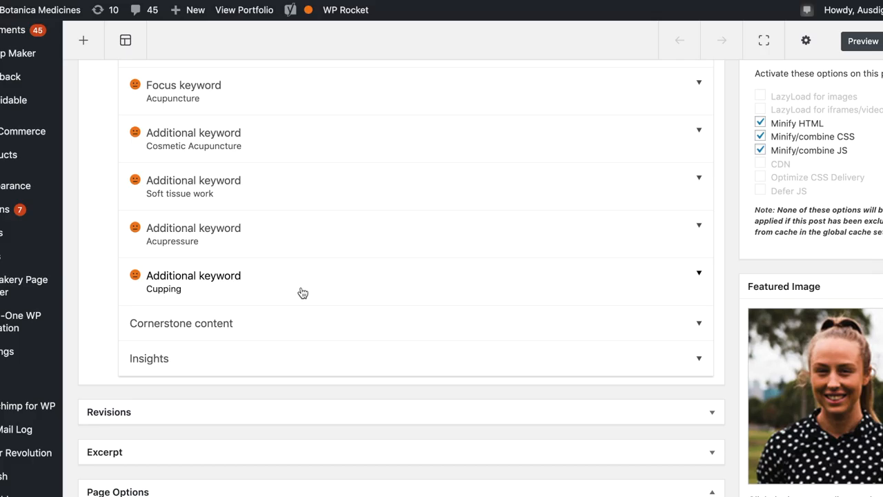